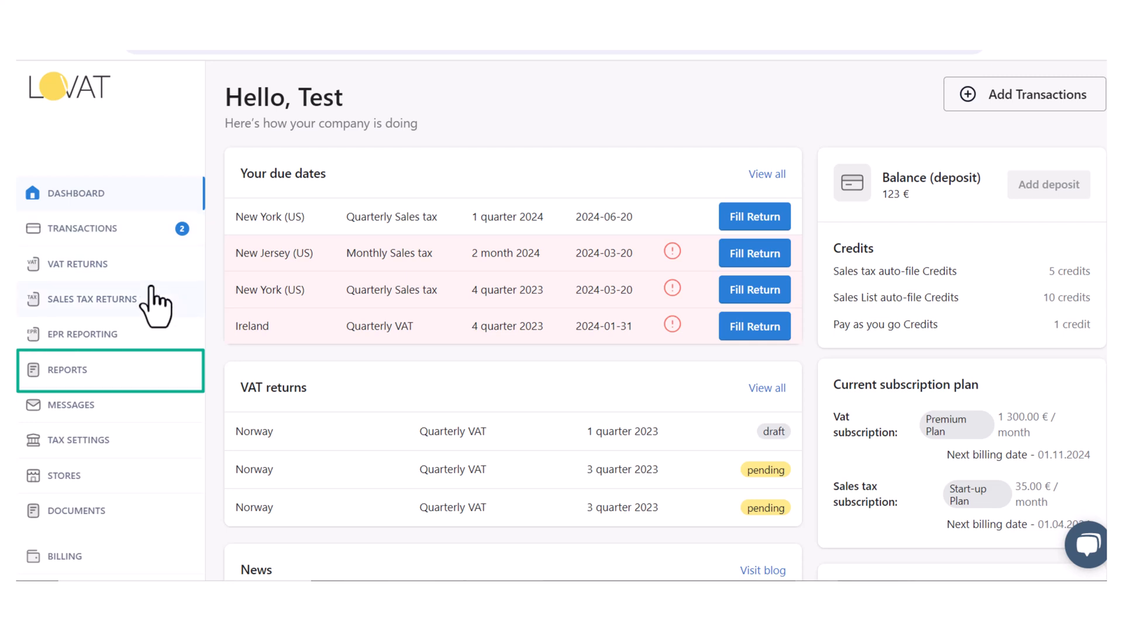
Start filling the 1099 return from the Reports page.
{"action": "left_click", "coordinate": [68, 371]}
{"action": "type", "text": "Nam"}
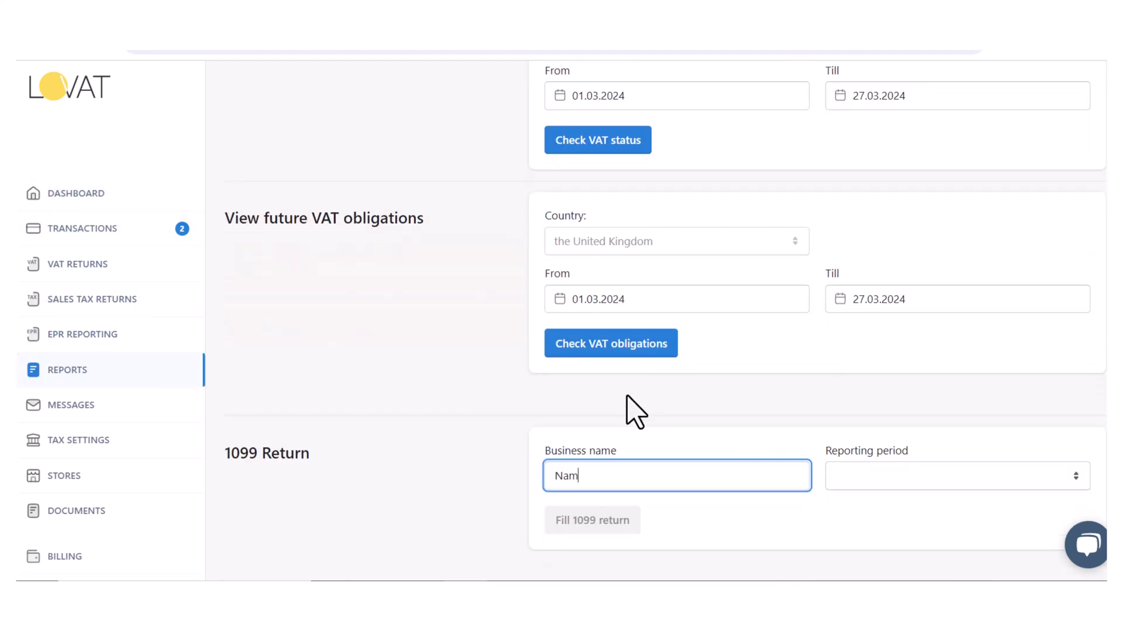
{"action": "left_click", "coordinate": [591, 521]}
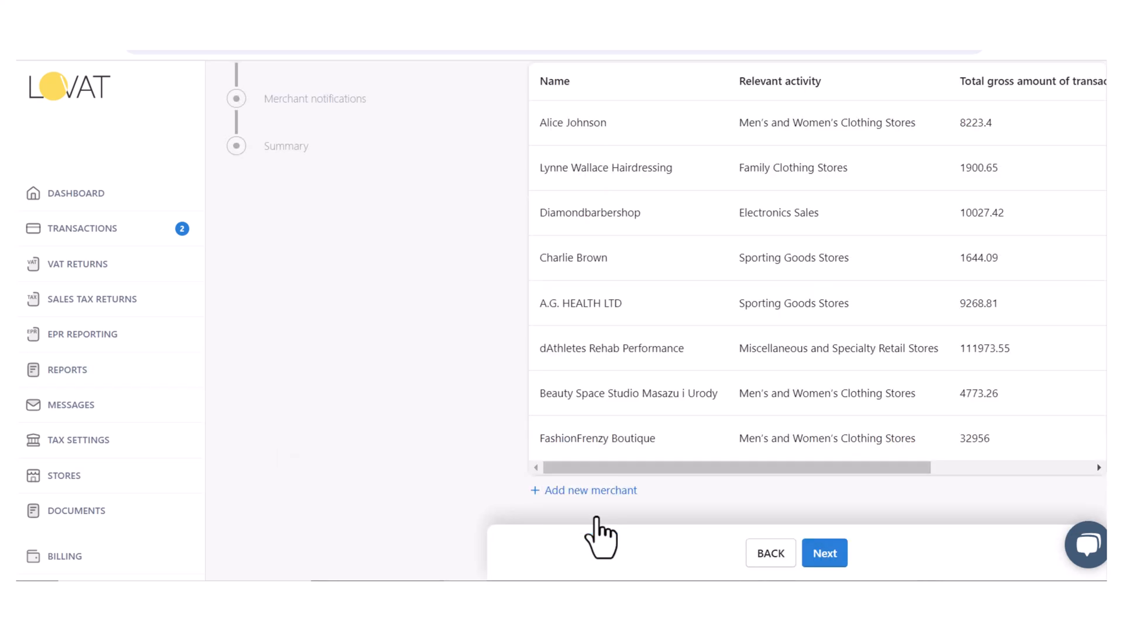
{"action": "scroll", "scroll_direction": "up", "scroll_amount": 3}
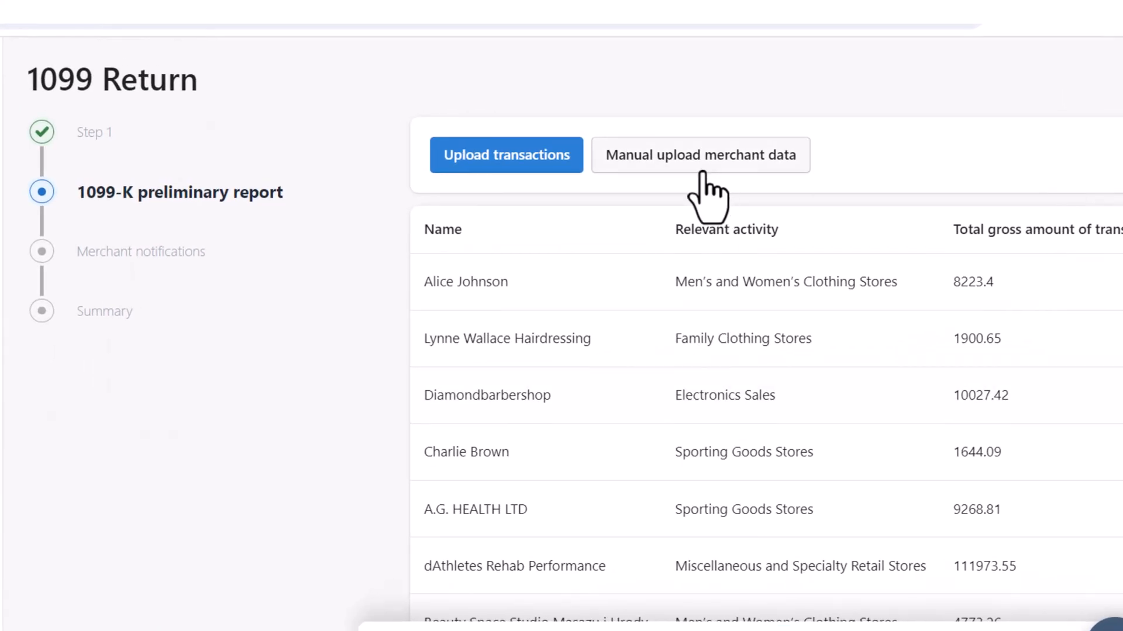
{"action": "mouse_move", "coordinate": [555, 172]}
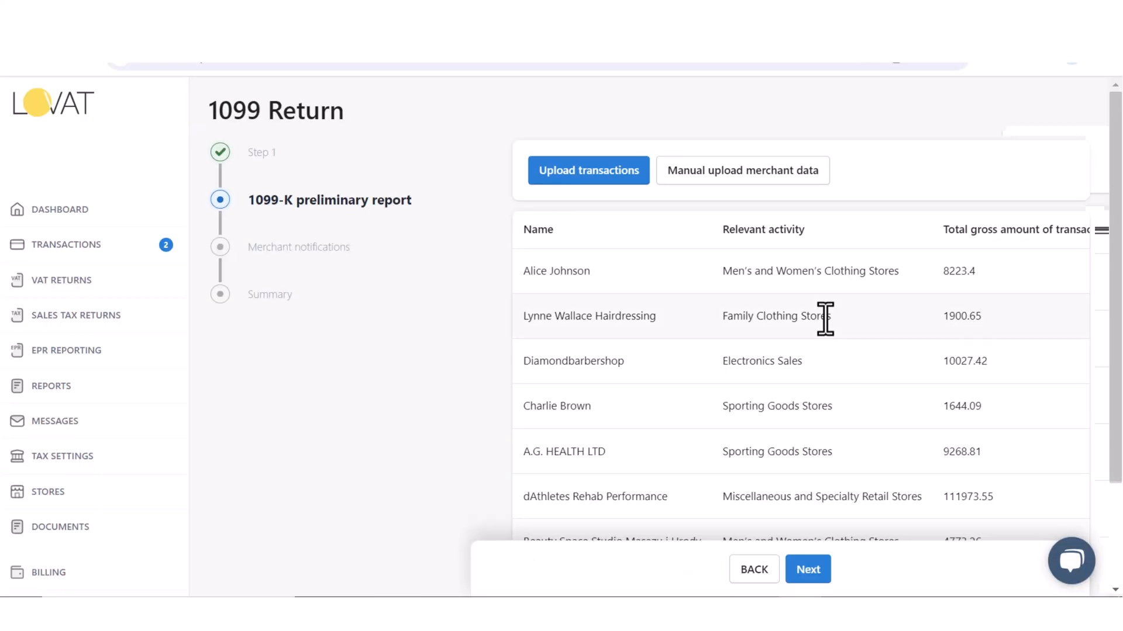
{"action": "scroll", "scroll_direction": "down", "scroll_amount": 3}
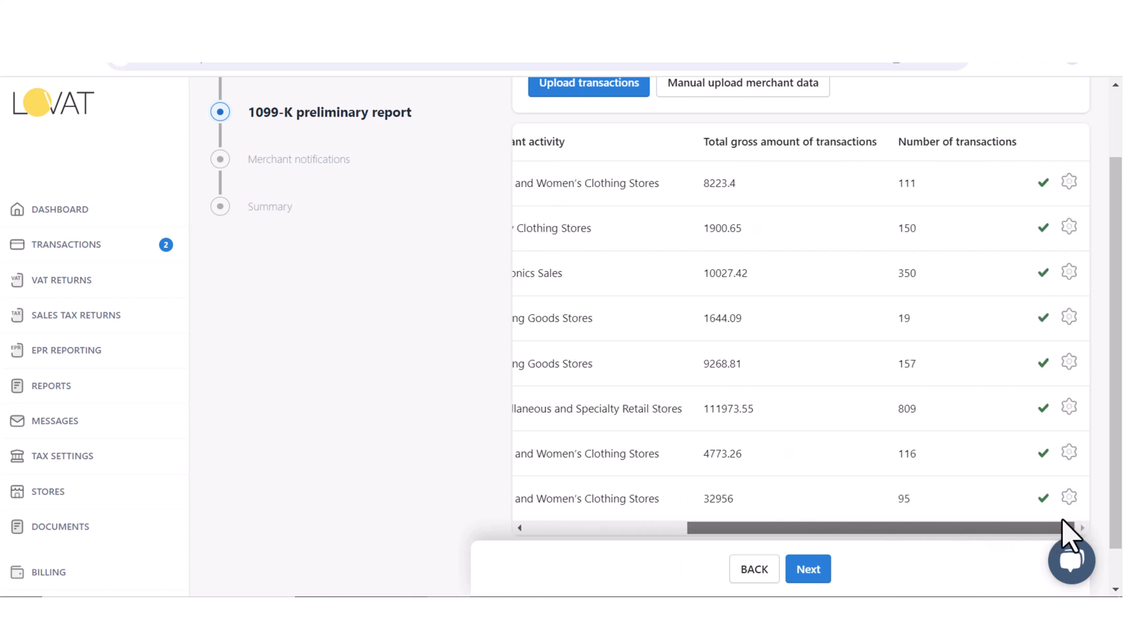
{"action": "mouse_move", "coordinate": [1069, 453]}
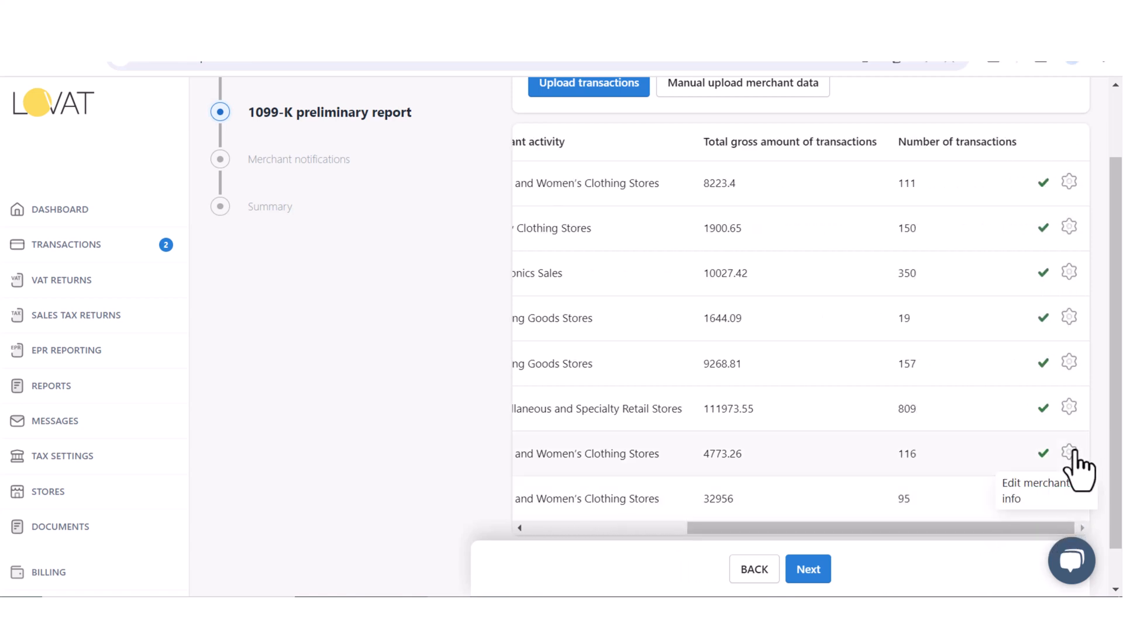
{"action": "scroll", "scroll_direction": "left", "scroll_amount": 3}
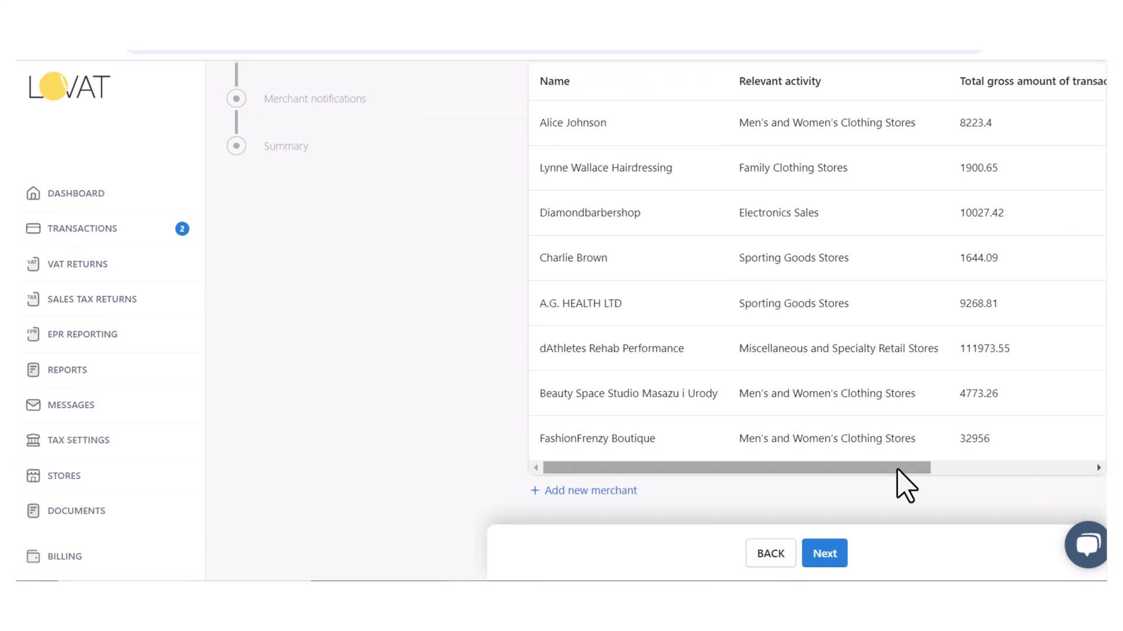
{"action": "mouse_move", "coordinate": [590, 490]}
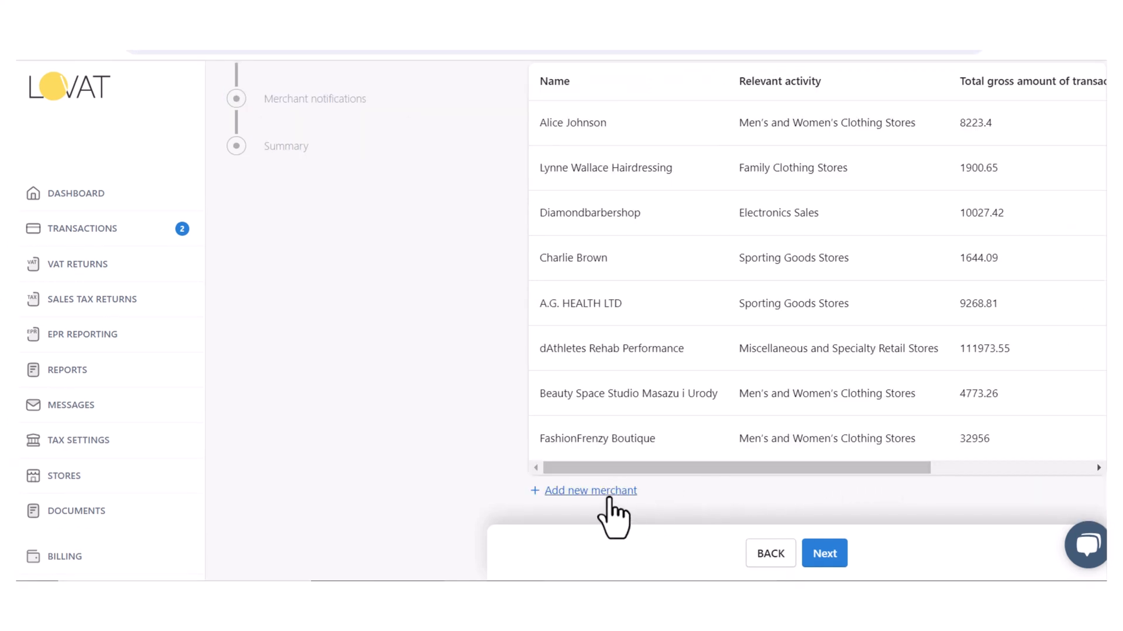
Add merchant 'Boho Bliss Boutique' with MCC 5651 and Clothing Stores activity.
{"action": "left_click", "coordinate": [590, 490]}
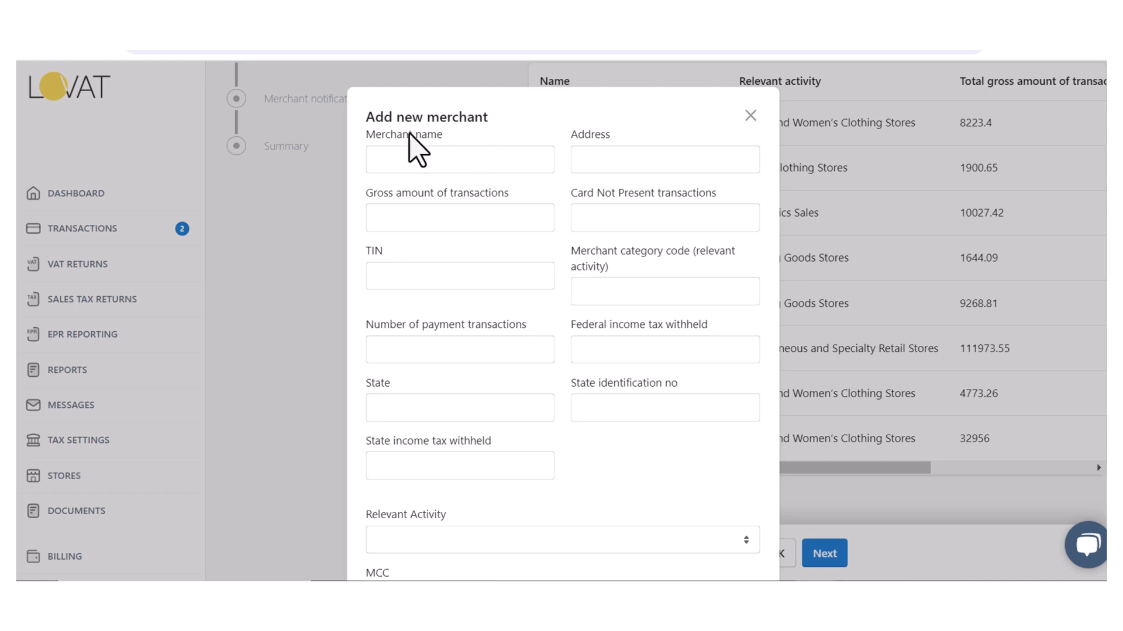
{"action": "type", "text": "Boho Bliss Boutique"}
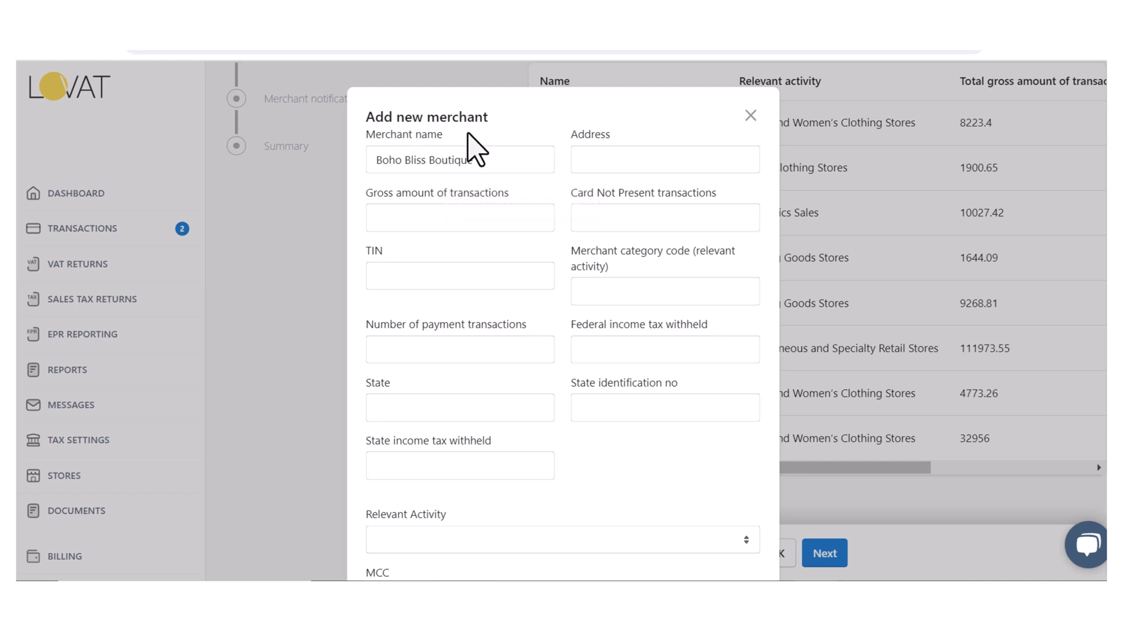
{"action": "left_click", "coordinate": [664, 291]}
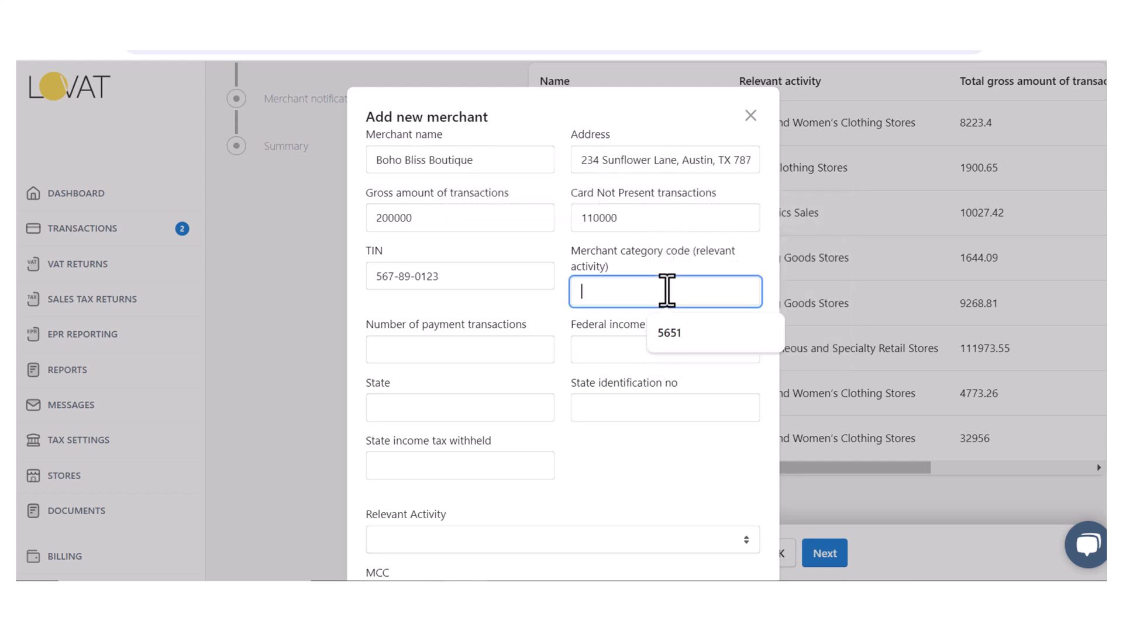
{"action": "left_click", "coordinate": [667, 332]}
{"action": "type", "text": "40000"}
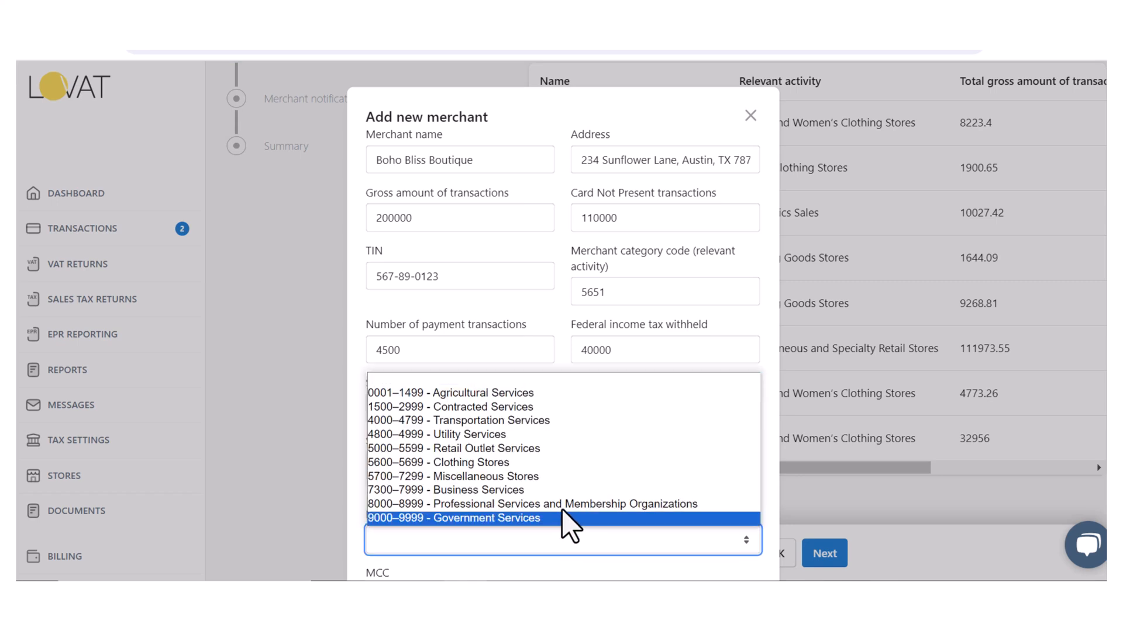
{"action": "left_click", "coordinate": [438, 463]}
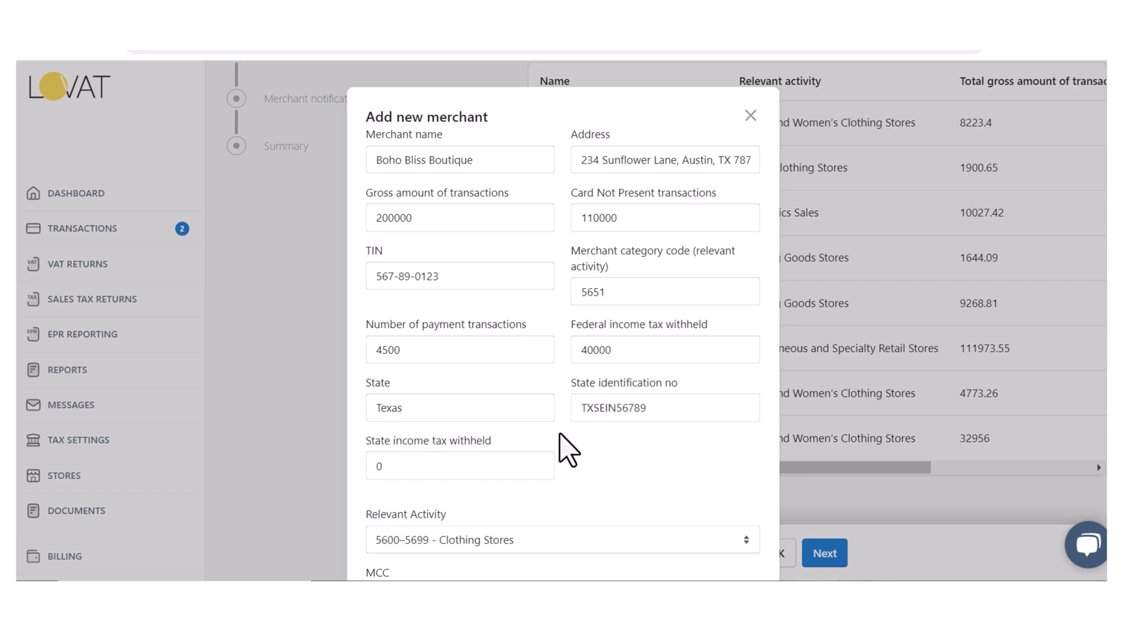
{"action": "scroll", "scroll_direction": "down", "scroll_amount": 3}
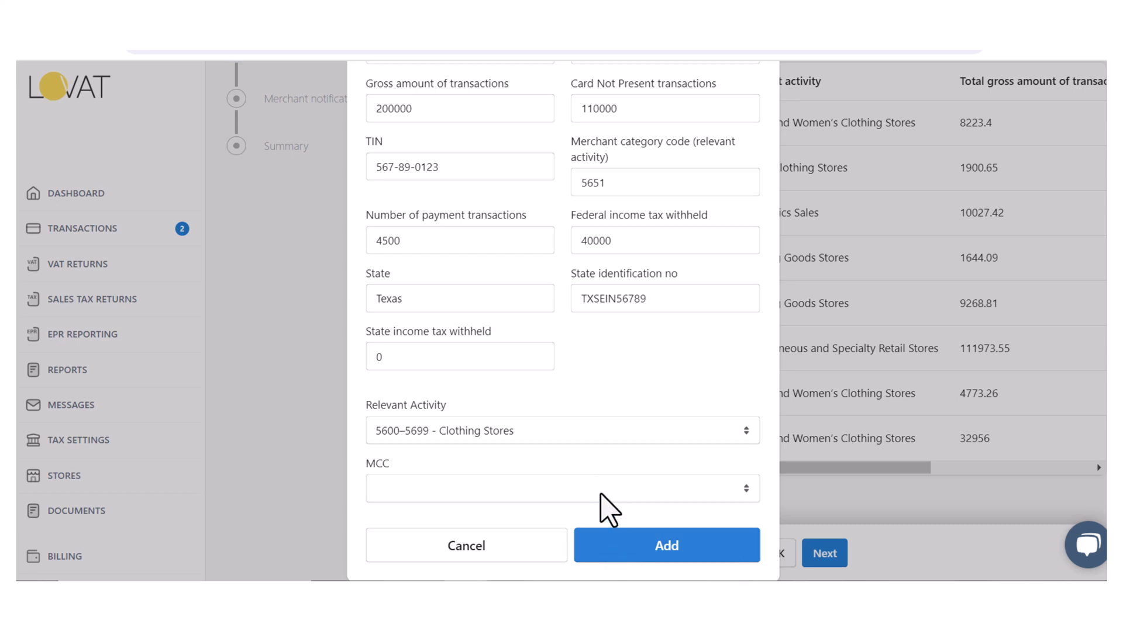
{"action": "left_click", "coordinate": [665, 545]}
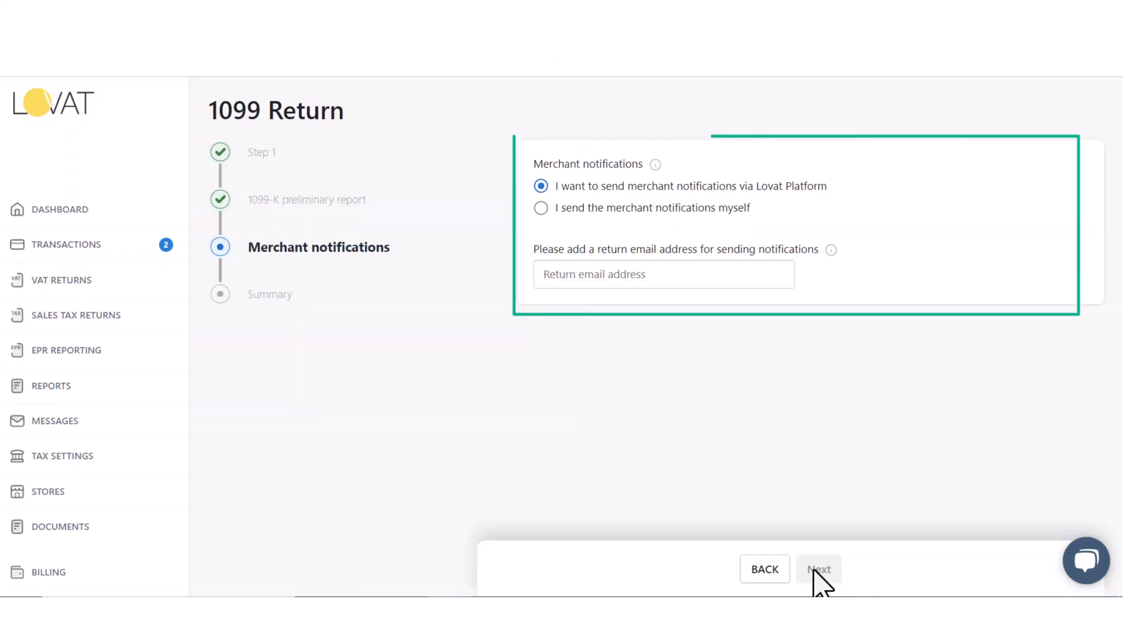
{"action": "mouse_move", "coordinate": [732, 321]}
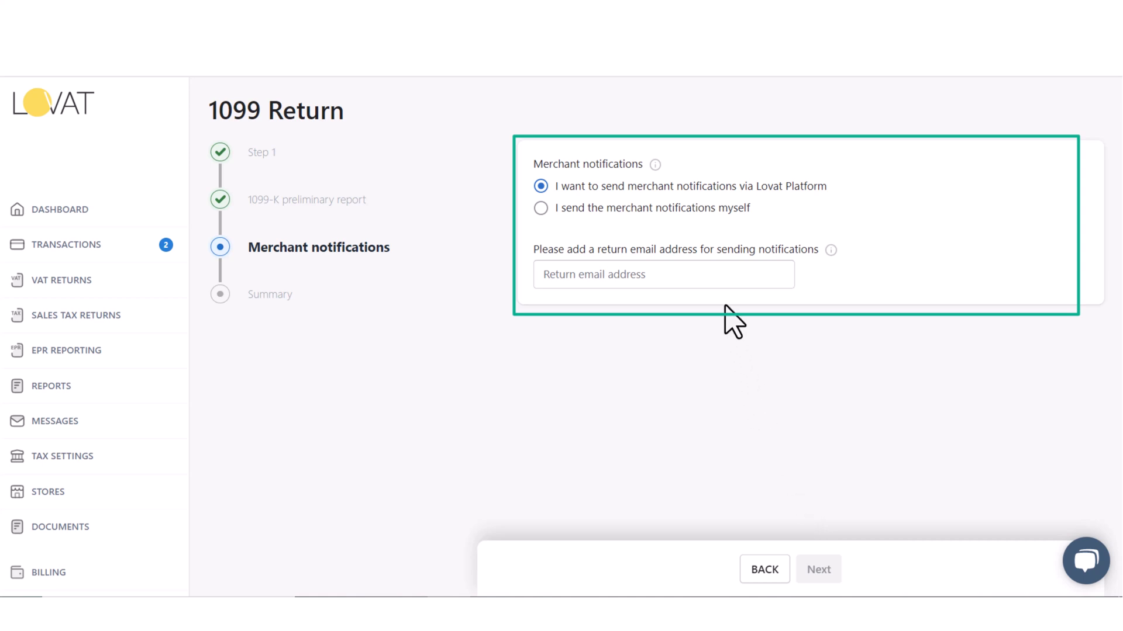
{"action": "mouse_move", "coordinate": [691, 229]}
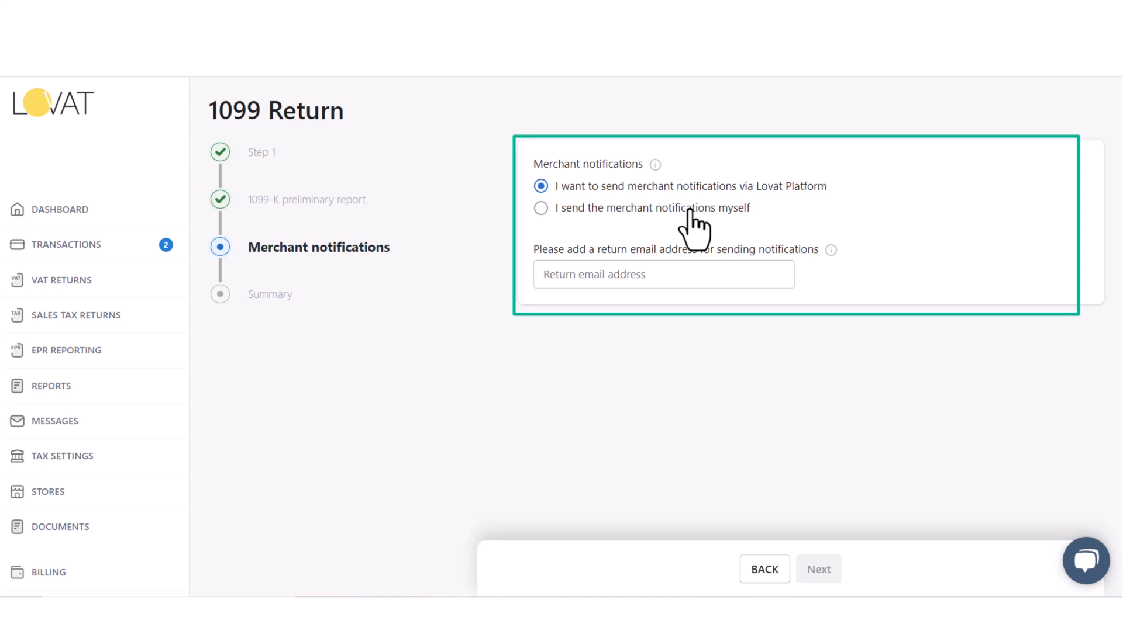
Choose self-sent paper merchant notifications and submit the consent.
{"action": "left_click", "coordinate": [540, 209]}
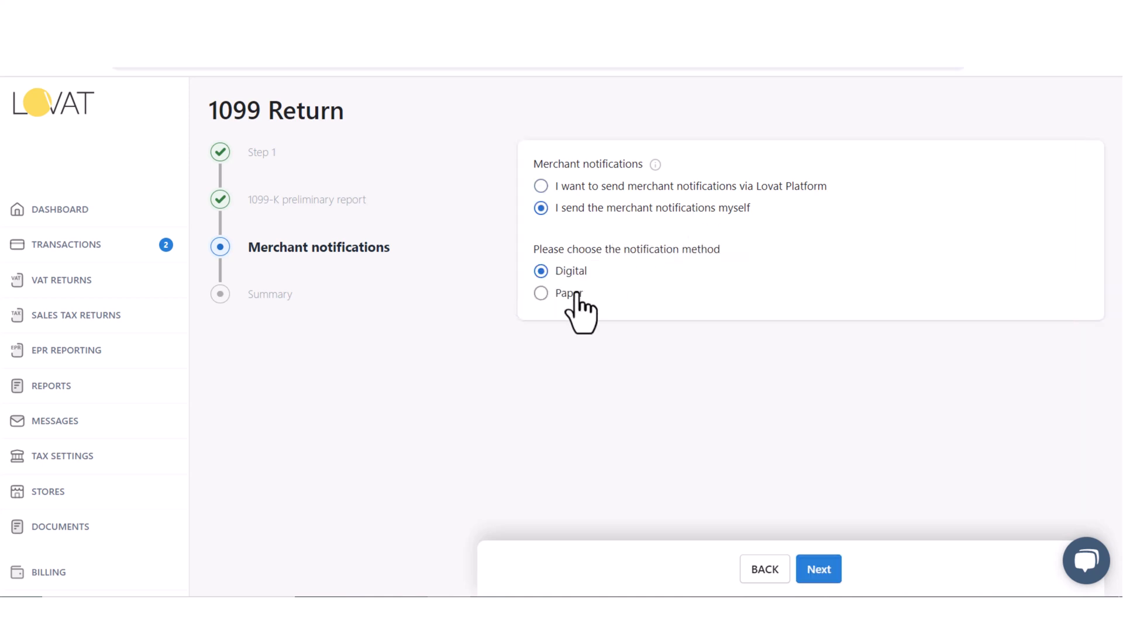
{"action": "left_click", "coordinate": [541, 292]}
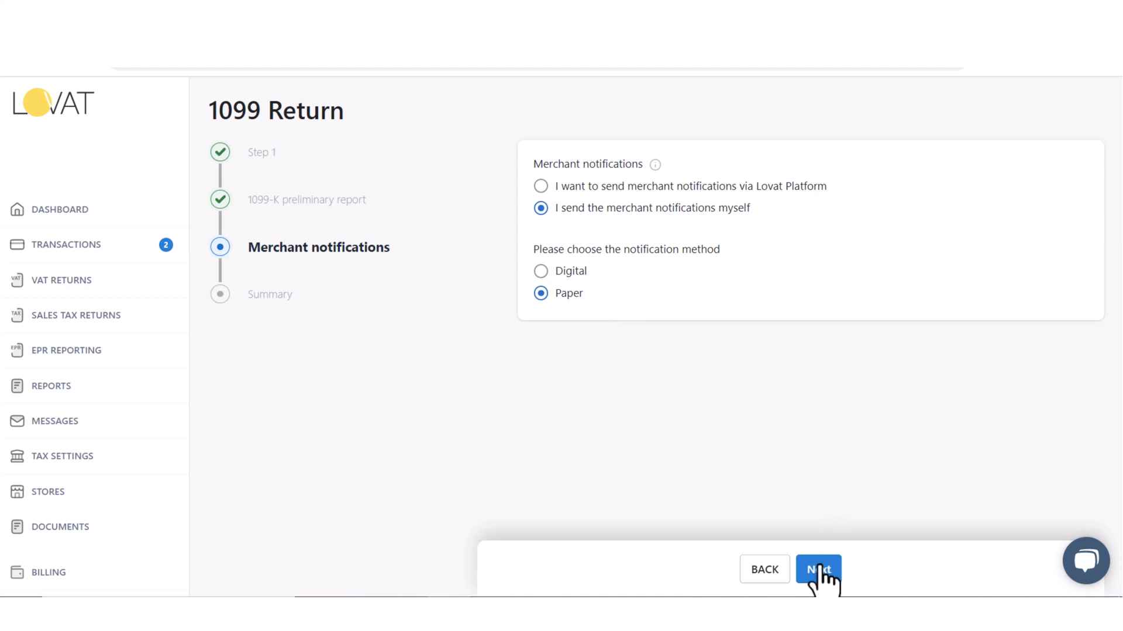
{"action": "left_click", "coordinate": [817, 570]}
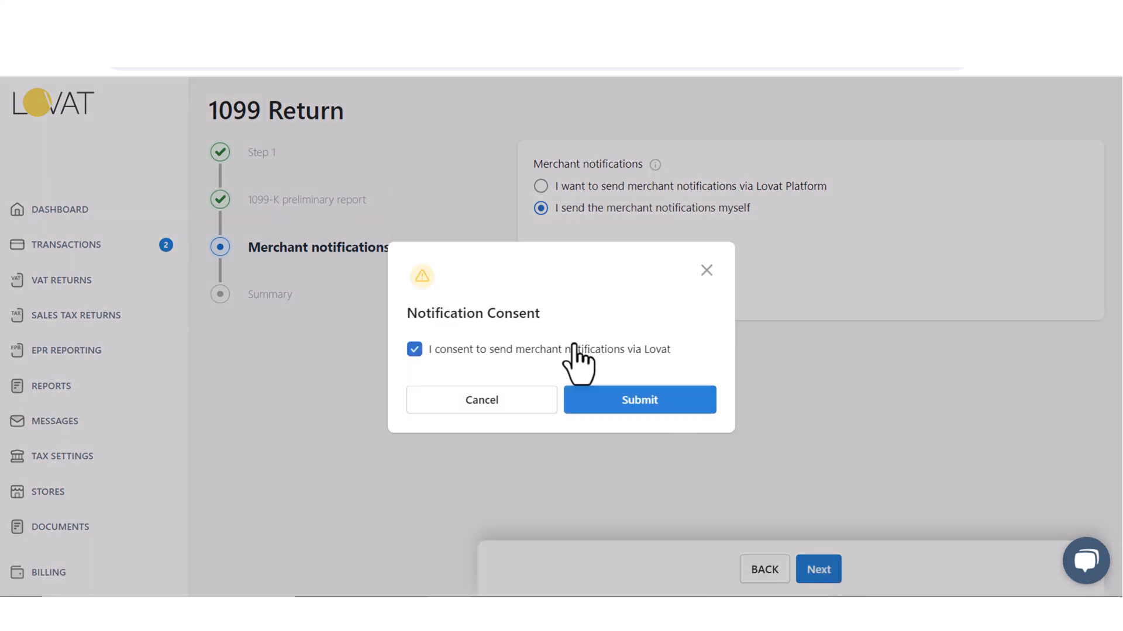
{"action": "left_click", "coordinate": [638, 400]}
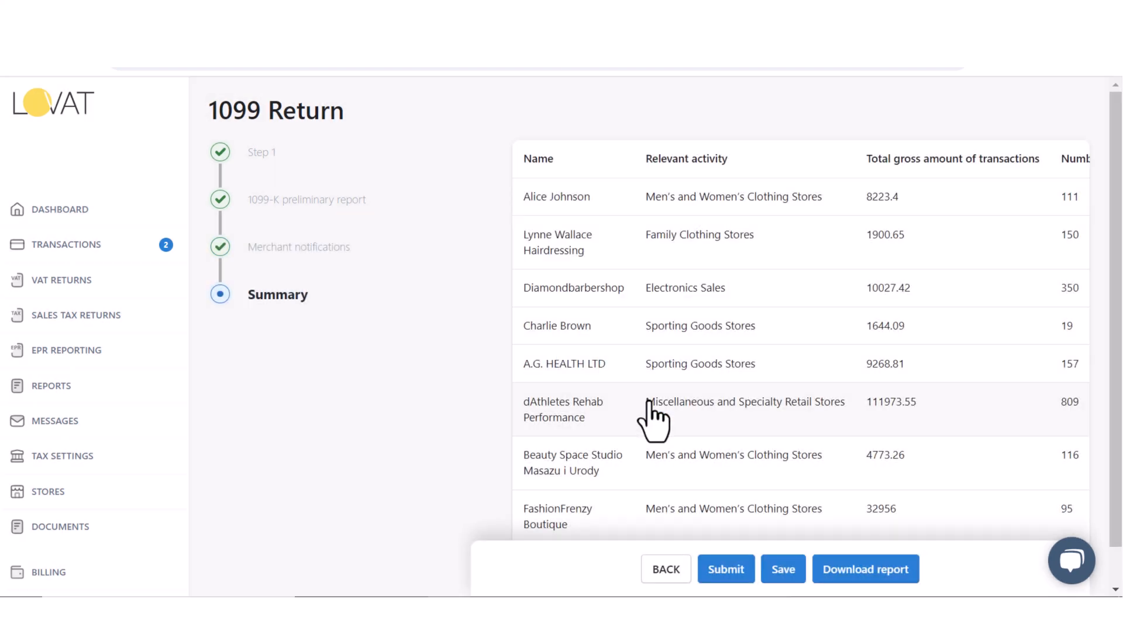
{"action": "mouse_move", "coordinate": [879, 462]}
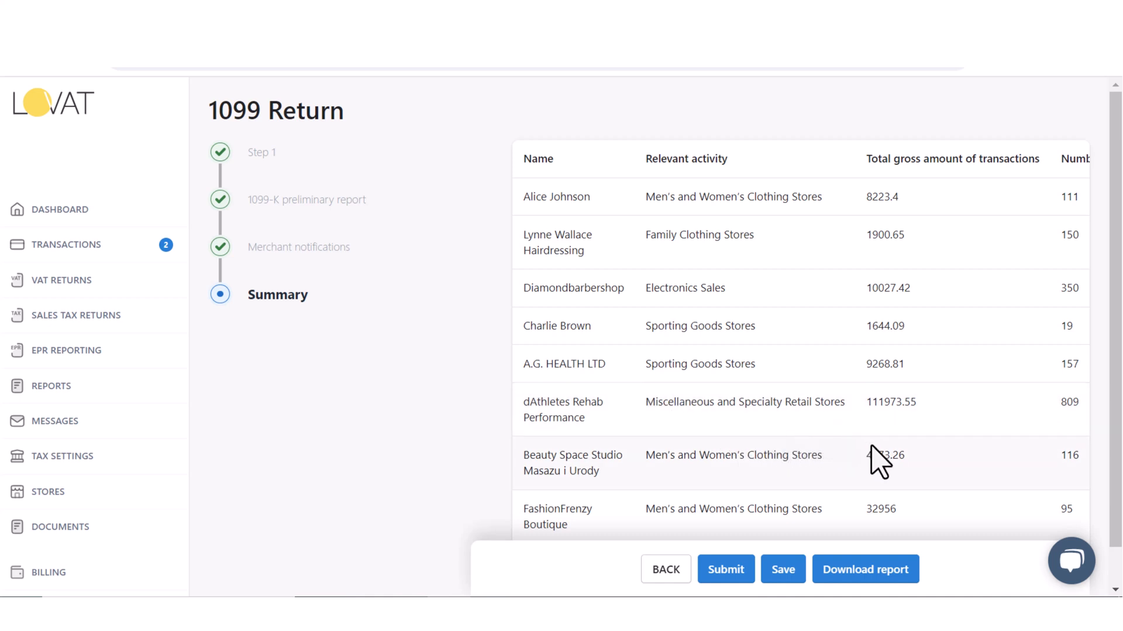
Review the summary commissions and start submitting the return.
{"action": "scroll", "scroll_direction": "down", "scroll_amount": 3}
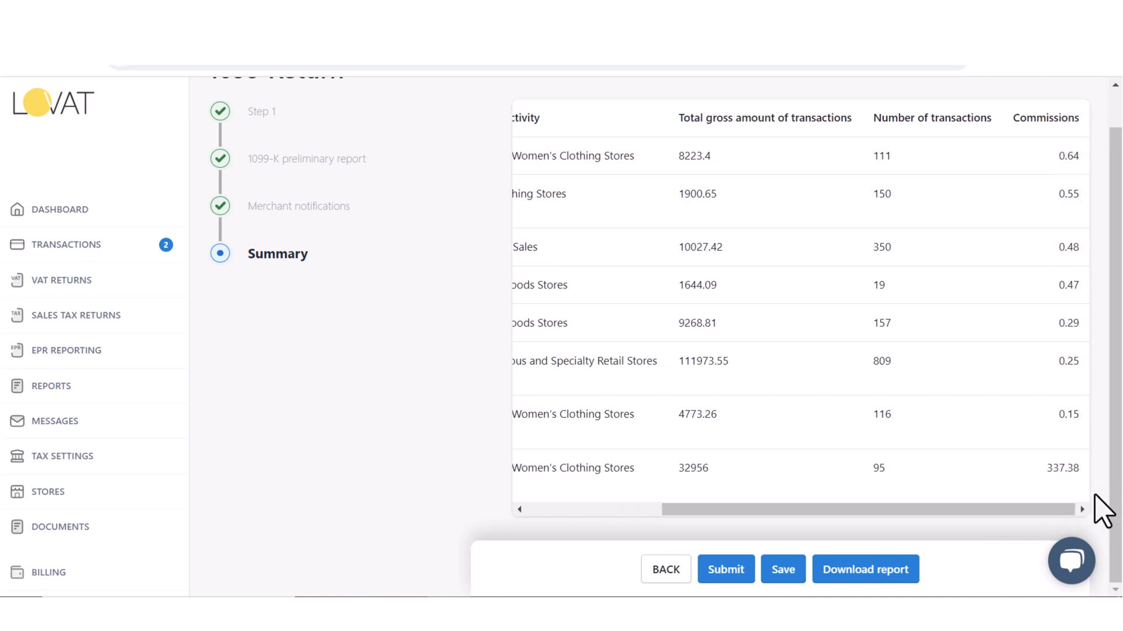
{"action": "mouse_move", "coordinate": [1039, 516]}
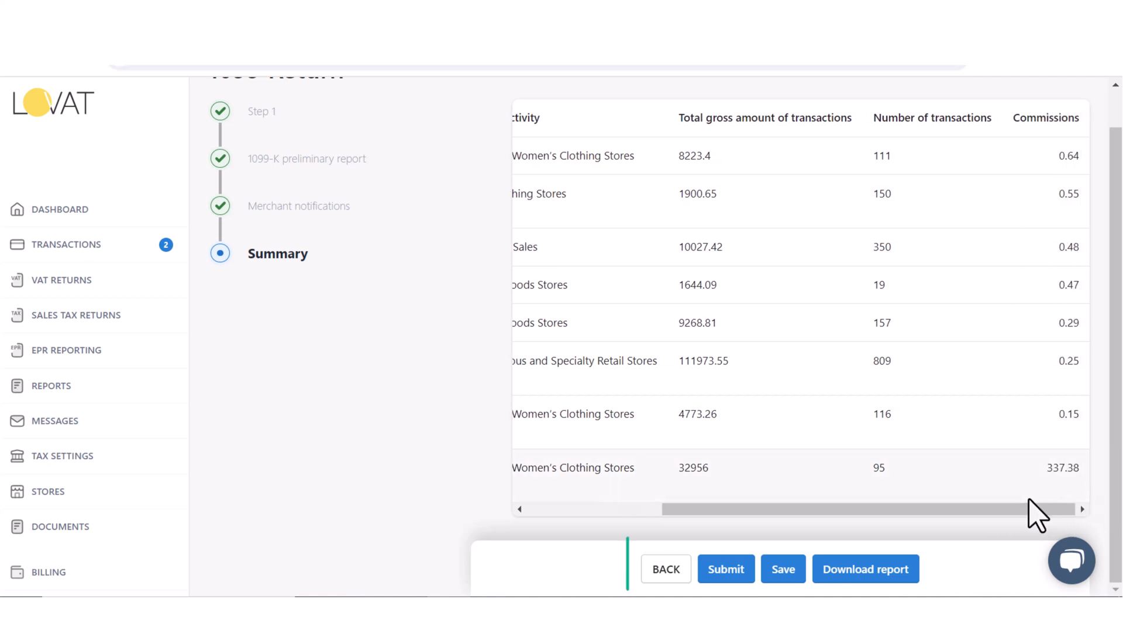
{"action": "mouse_move", "coordinate": [917, 509]}
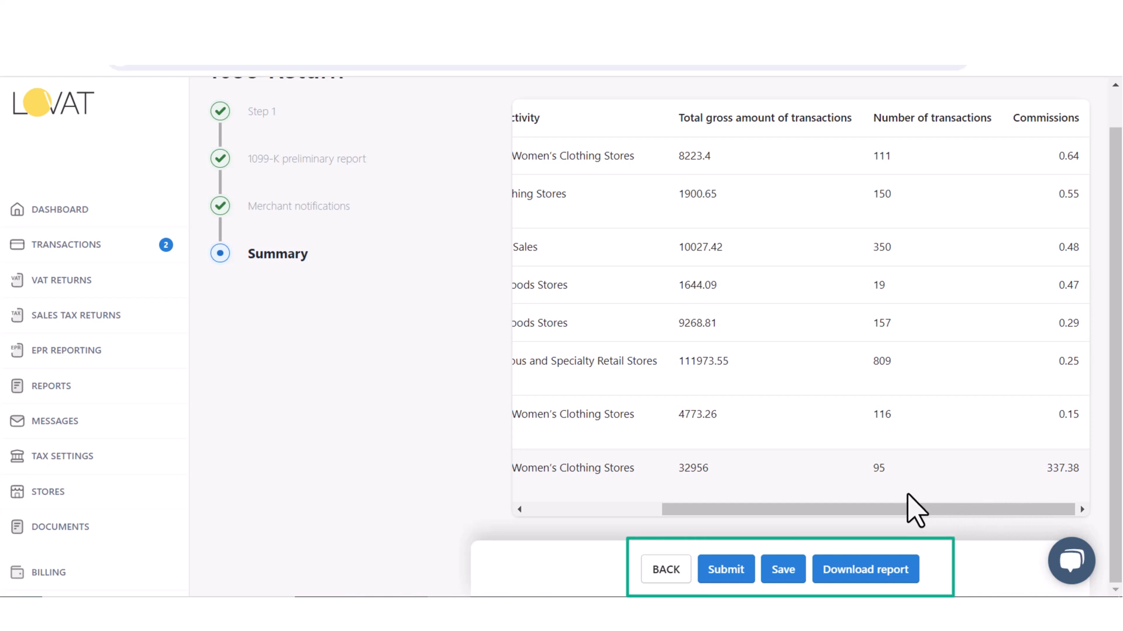
{"action": "mouse_move", "coordinate": [849, 509]}
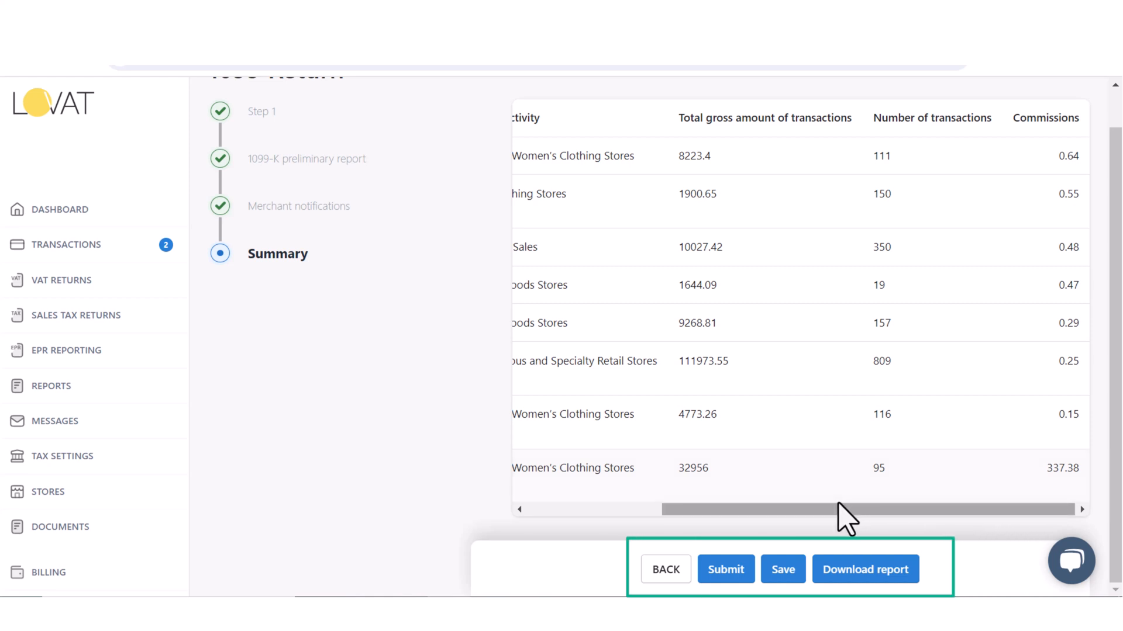
{"action": "left_click", "coordinate": [725, 569]}
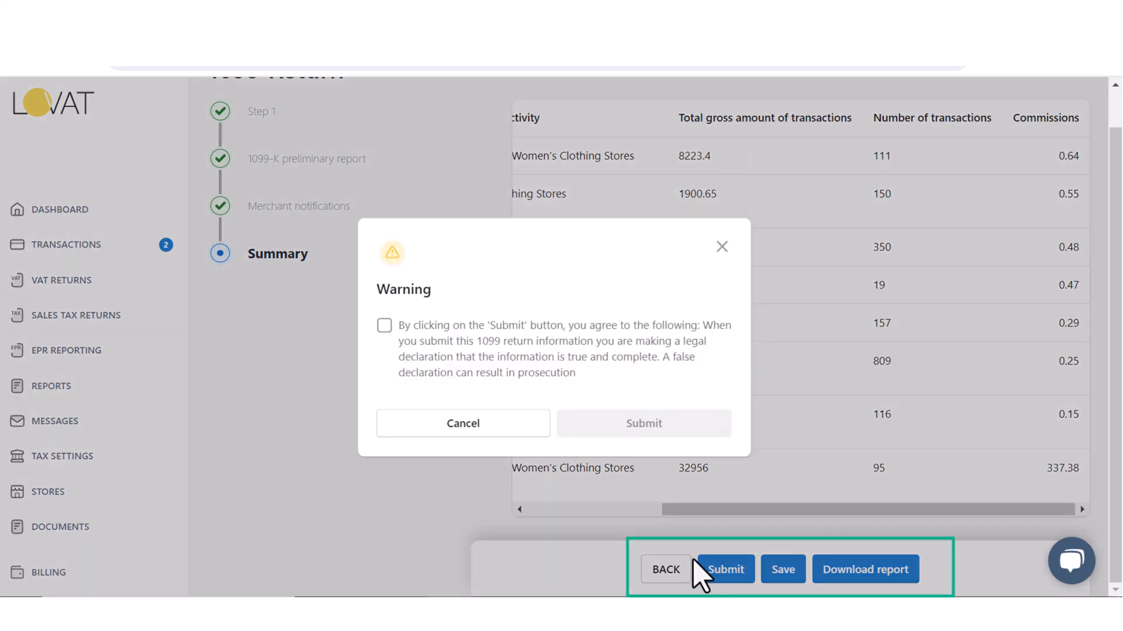
Agree to the legal declaration, submit the return and acknowledge the success message.
{"action": "left_click", "coordinate": [385, 325]}
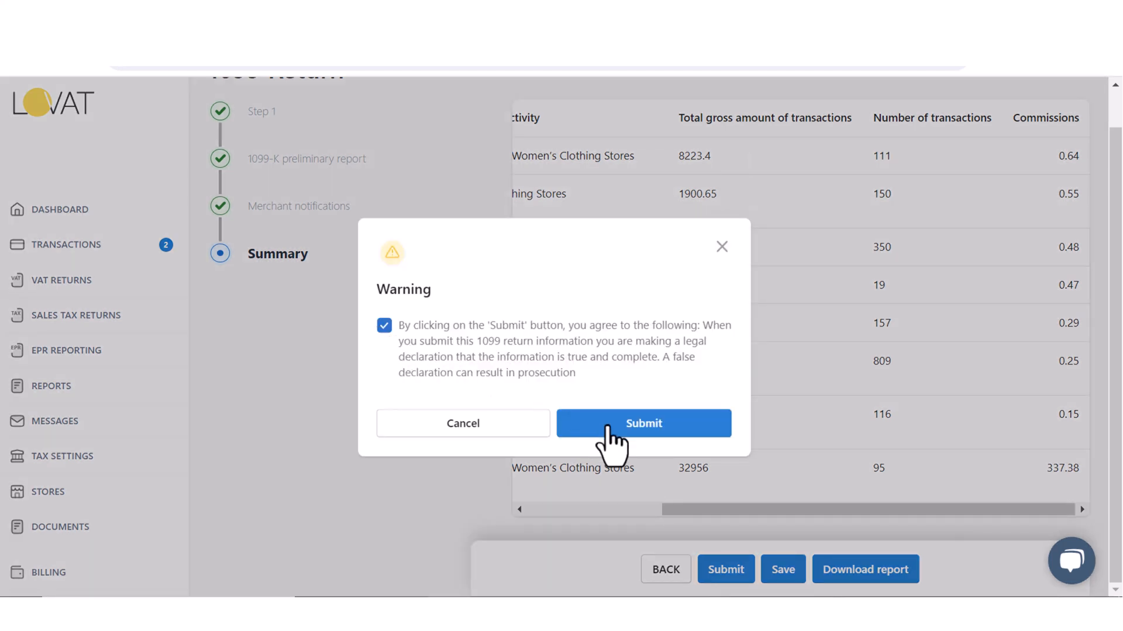
{"action": "left_click", "coordinate": [642, 423]}
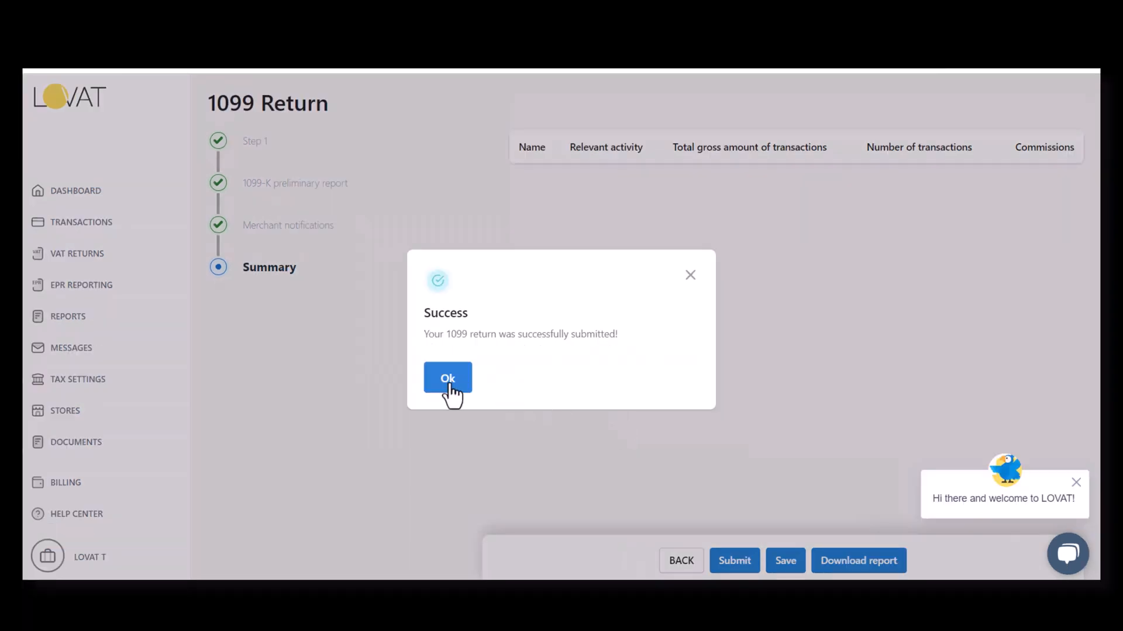
{"action": "left_click", "coordinate": [446, 378]}
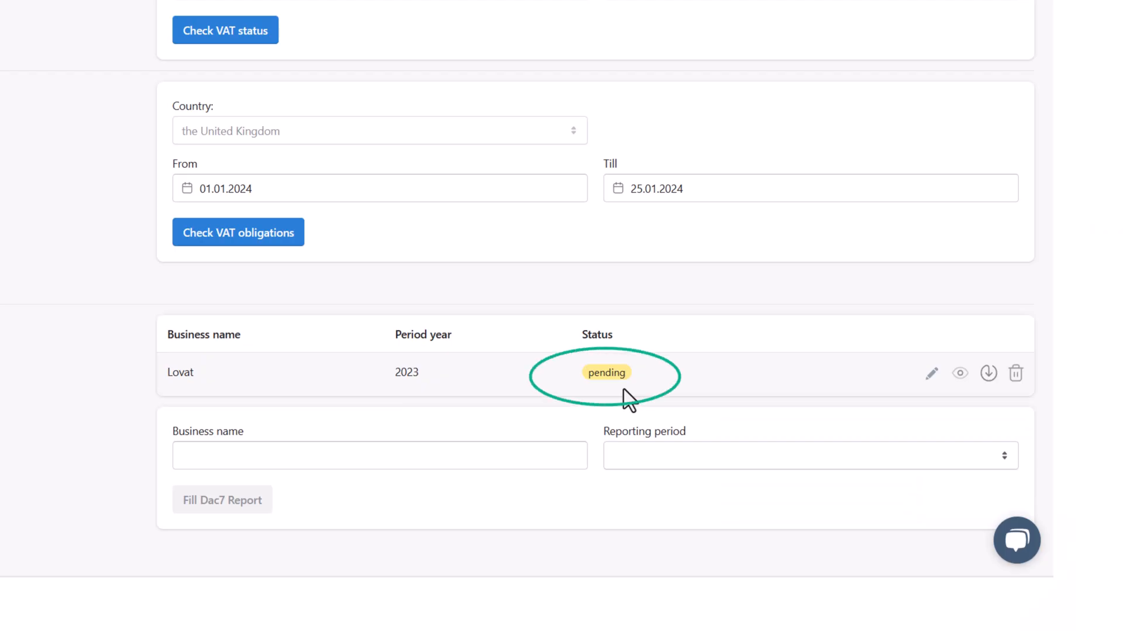